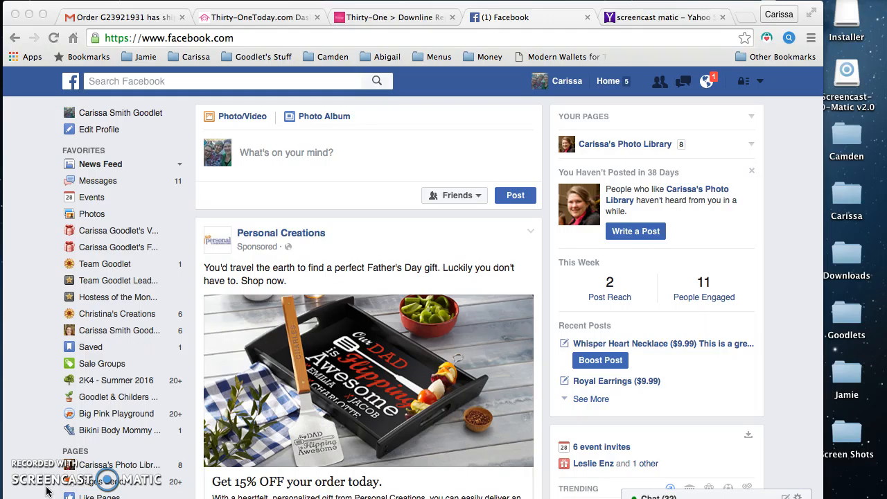
mouse_move(87, 187)
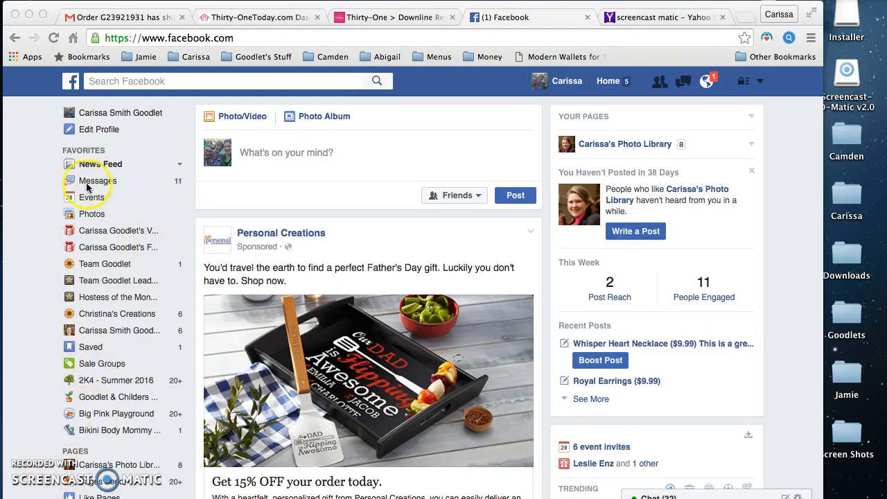
mouse_move(58, 242)
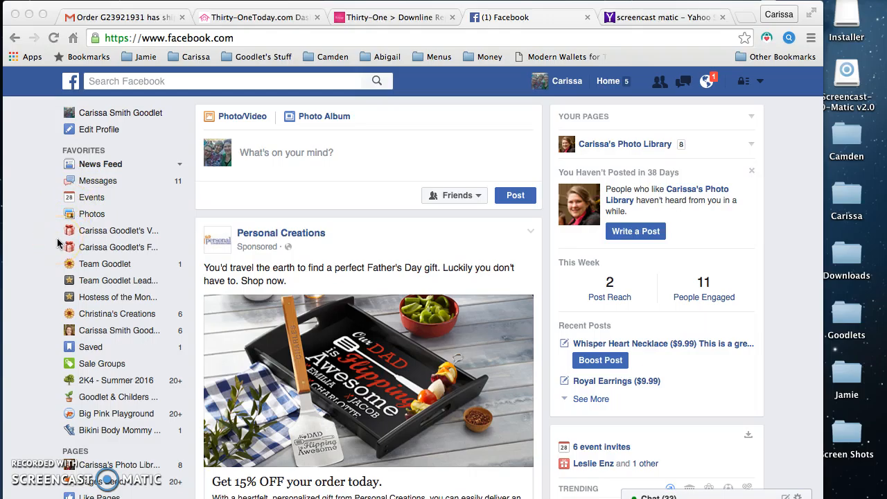
mouse_move(99, 287)
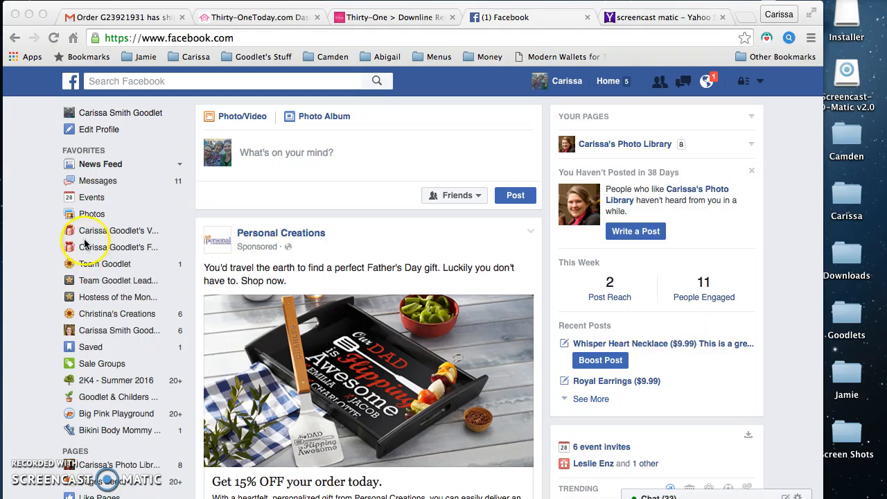
mouse_move(86, 291)
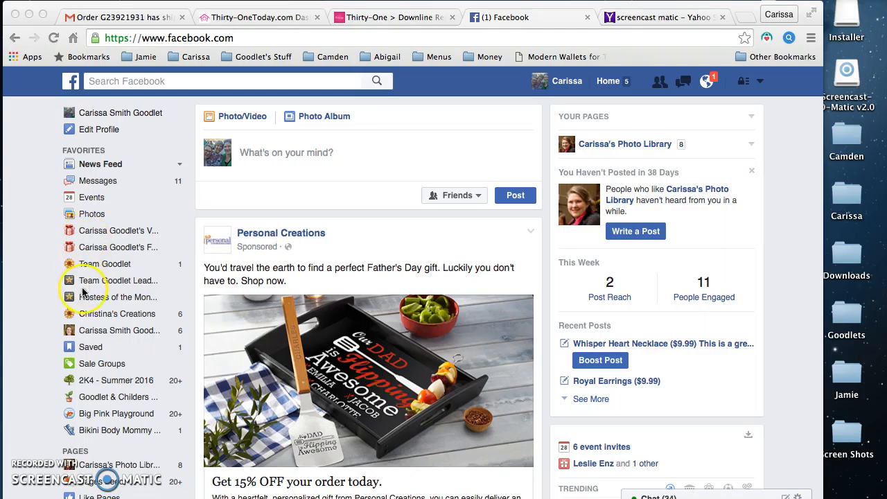
mouse_move(59, 305)
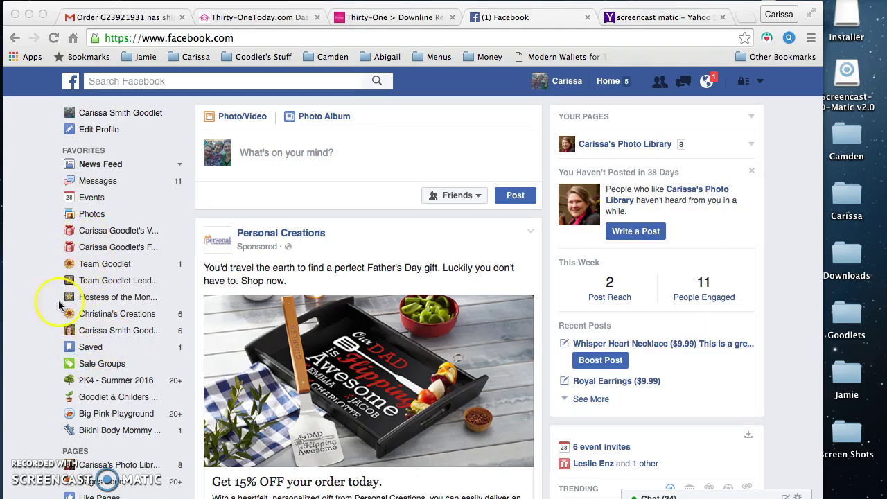
mouse_move(102, 264)
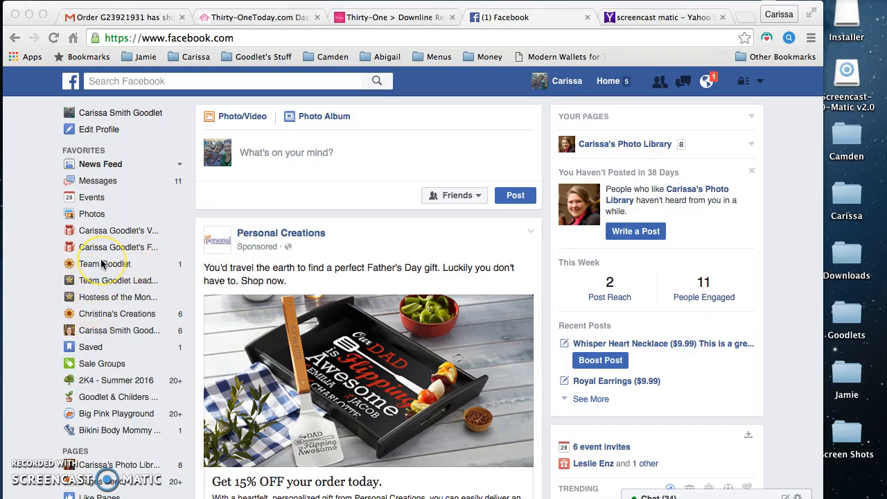
scroll("down", 3)
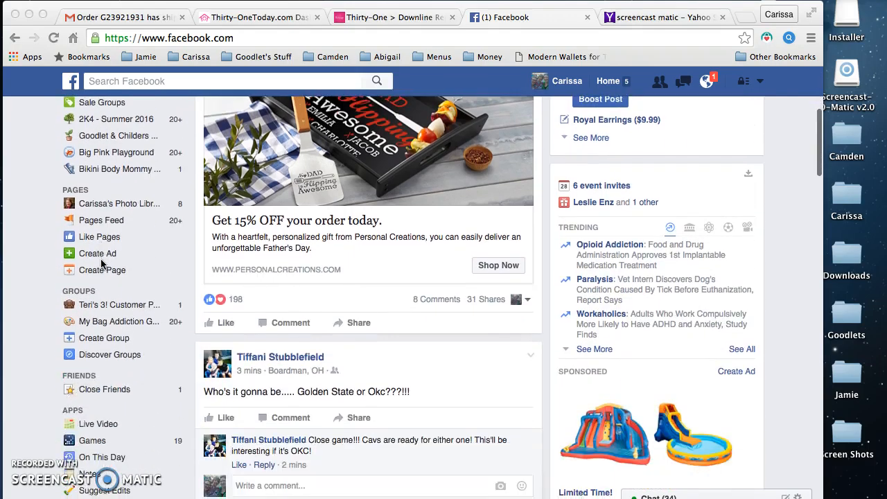
scroll("down", 3)
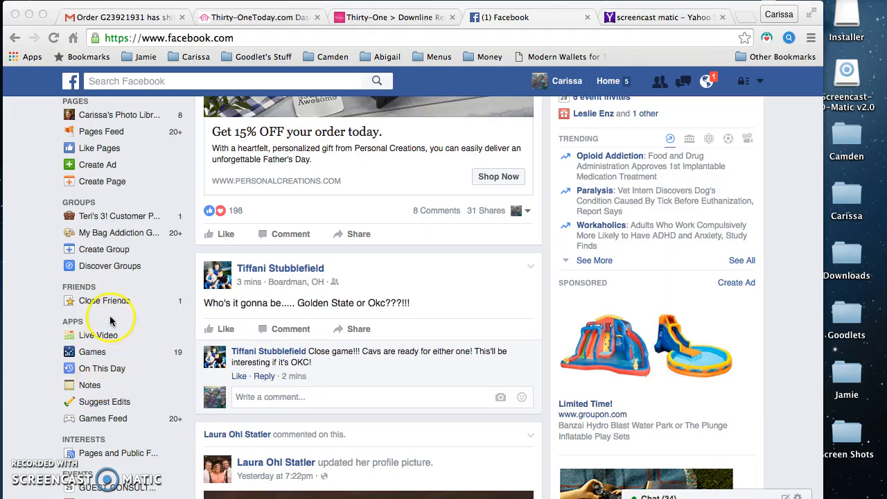
mouse_move(109, 260)
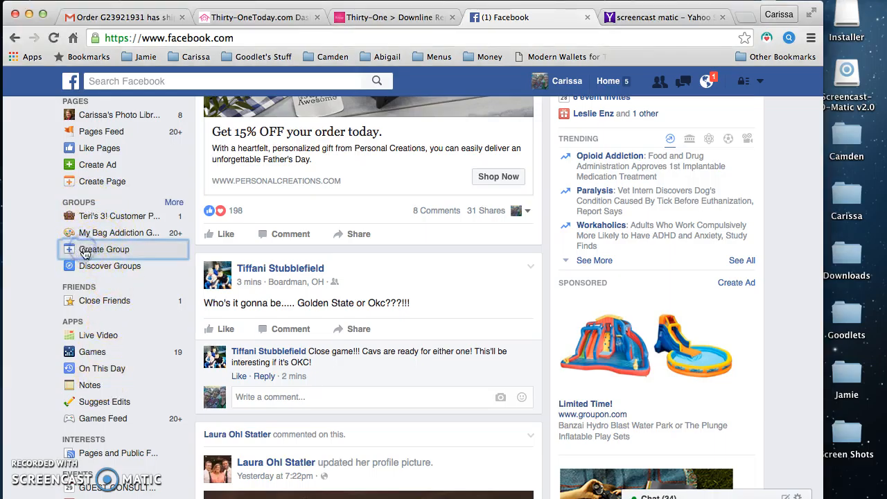
left_click(104, 249)
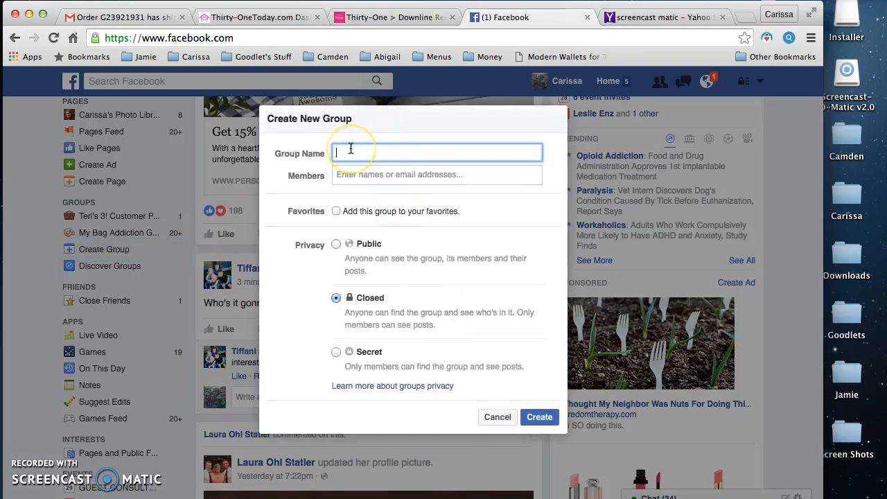
left_click(539, 417)
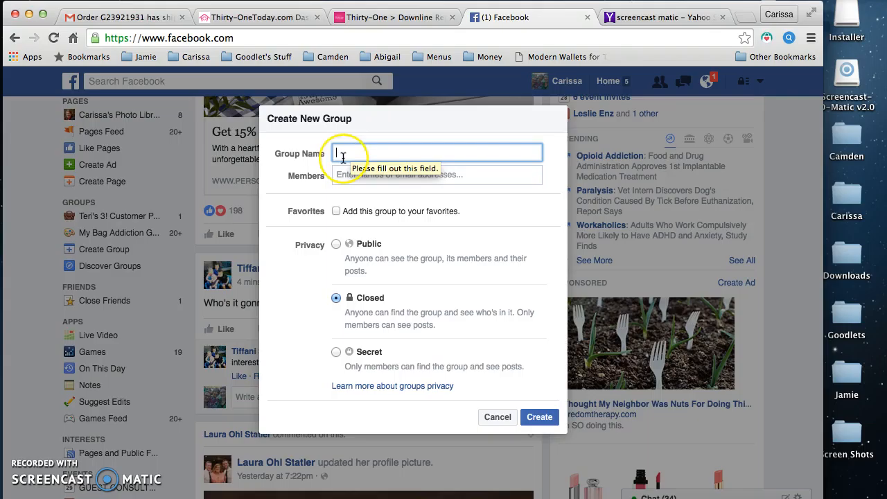
type("Carl")
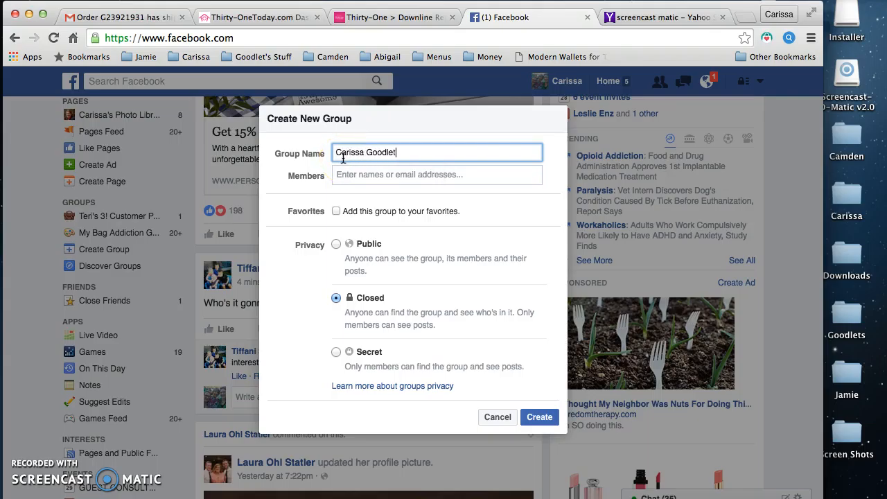
type("VIPs")
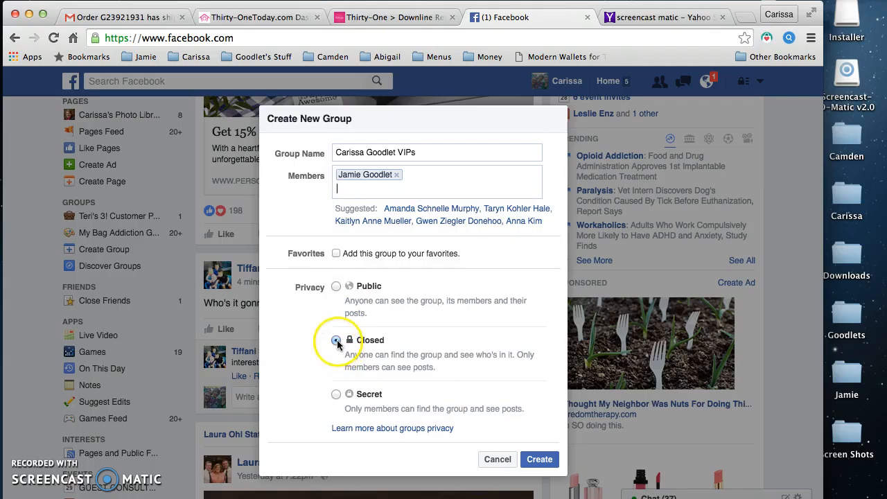
Keep privacy Closed, add the group to favorites, and submit it with Create.
left_click(336, 340)
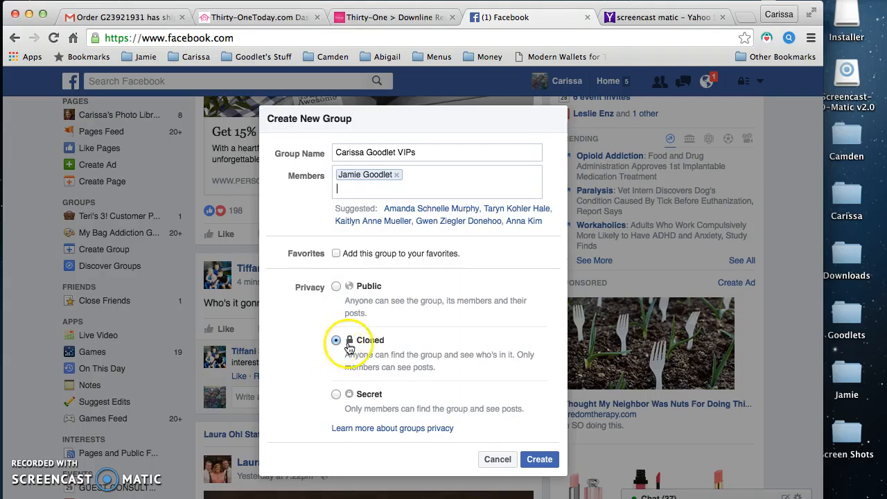
mouse_move(368, 290)
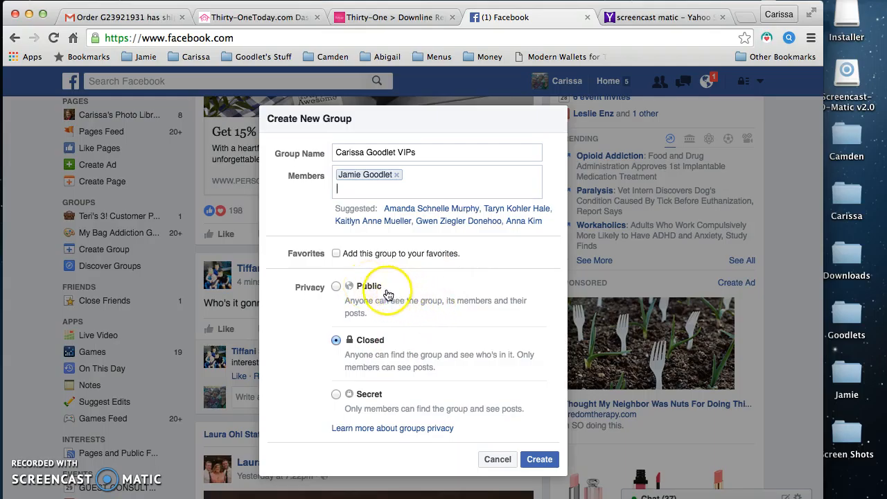
mouse_move(379, 327)
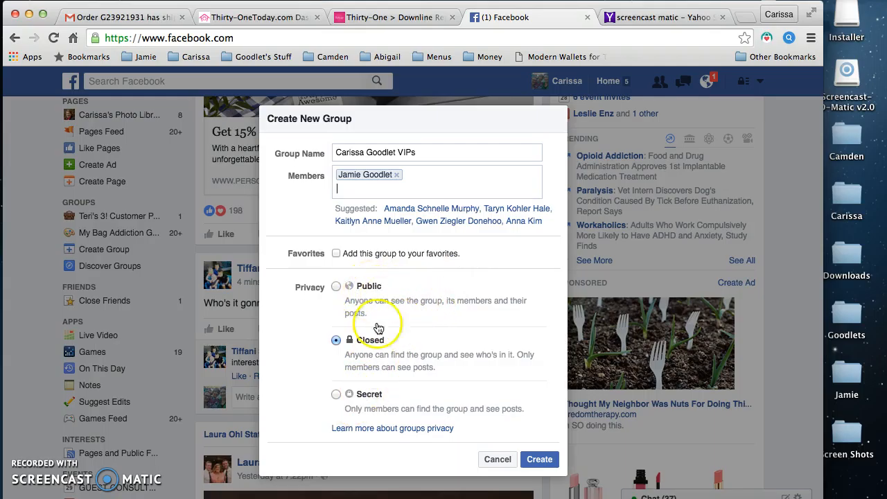
left_click(337, 253)
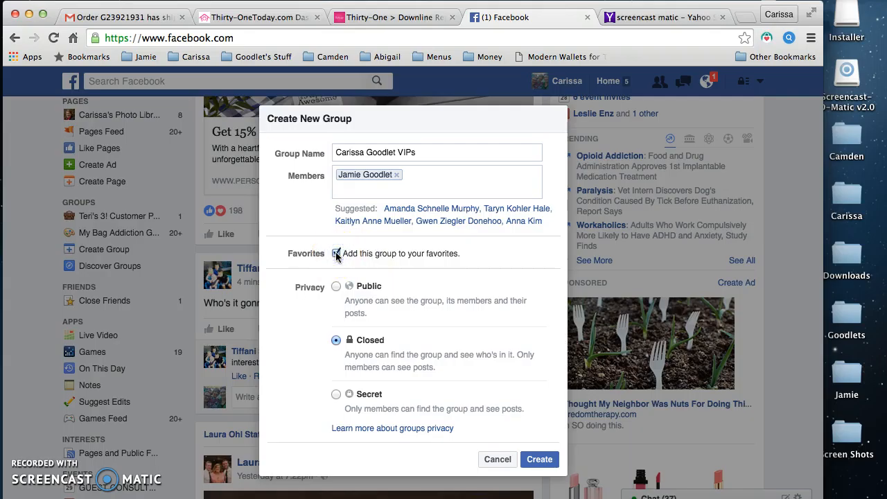
left_click(337, 253)
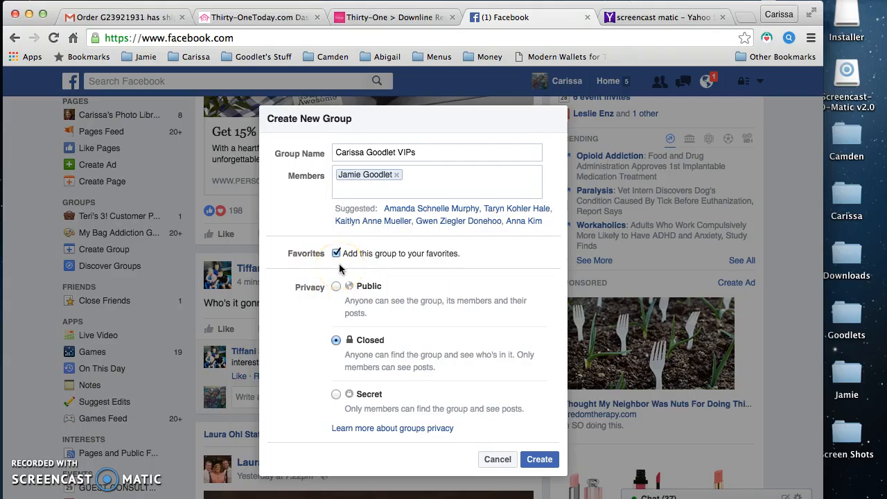
mouse_move(471, 378)
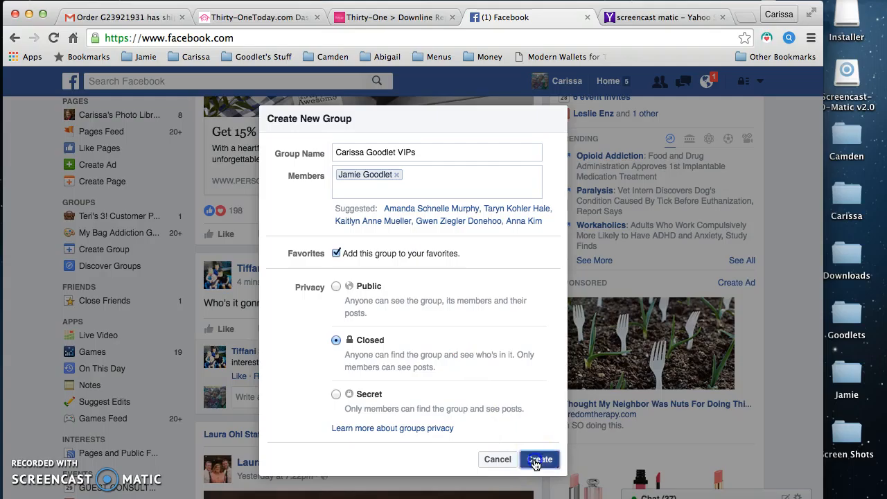
left_click(540, 459)
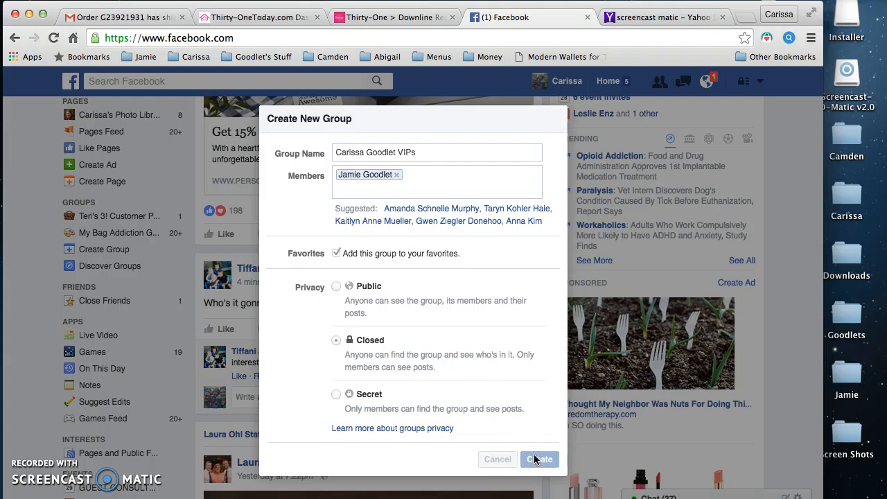
Choose the gift icon for the group and confirm it.
left_click(540, 459)
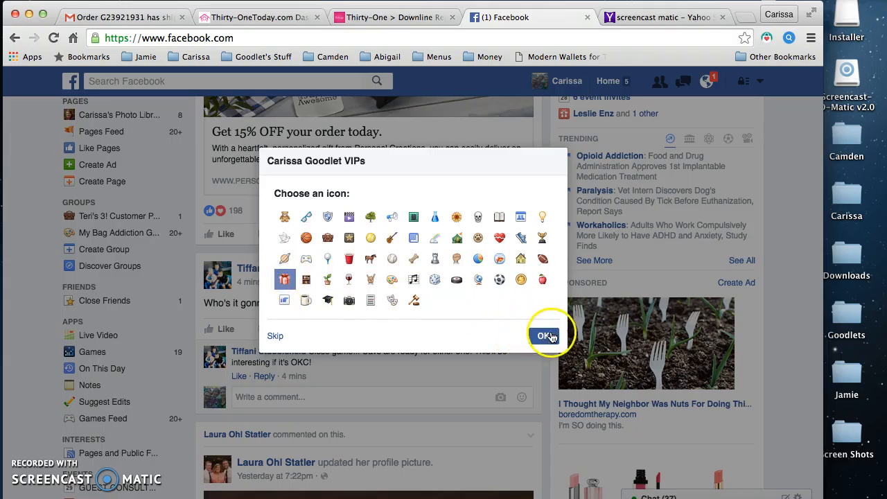
left_click(546, 335)
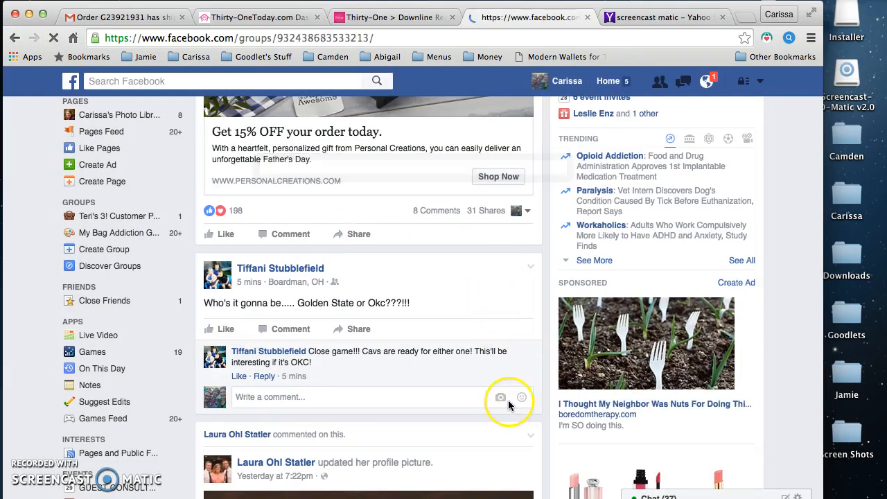
Browse the computer's image folders for a cover photo, then close the file dialog.
left_click(531, 17)
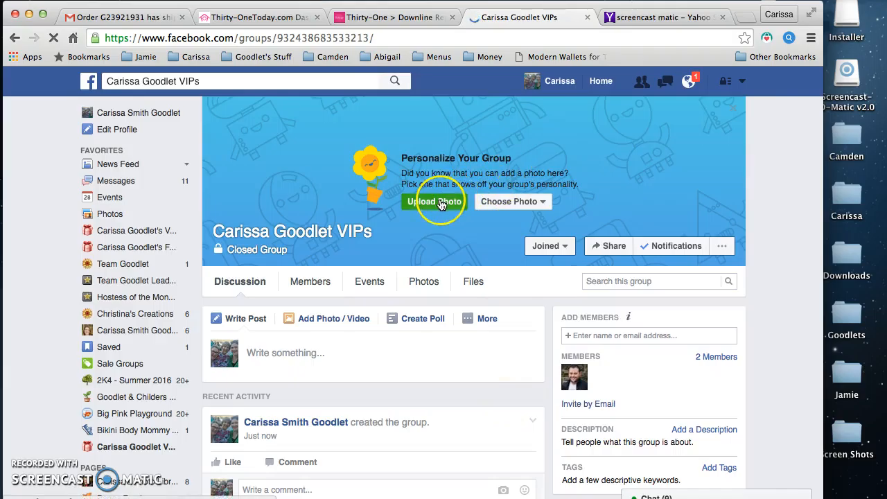
left_click(434, 201)
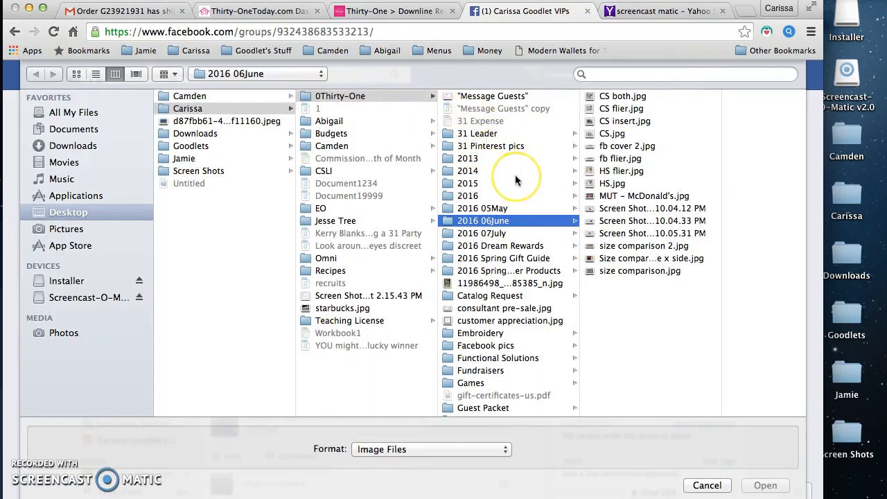
scroll("down", 3)
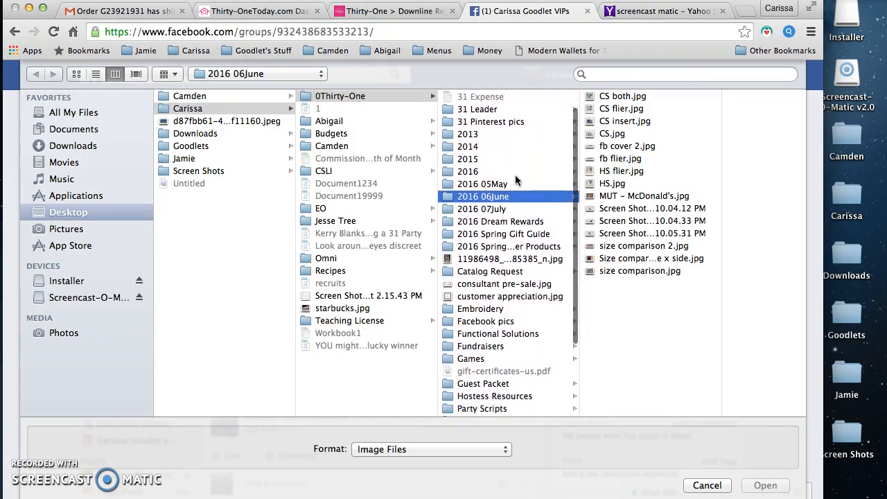
scroll("up", 3)
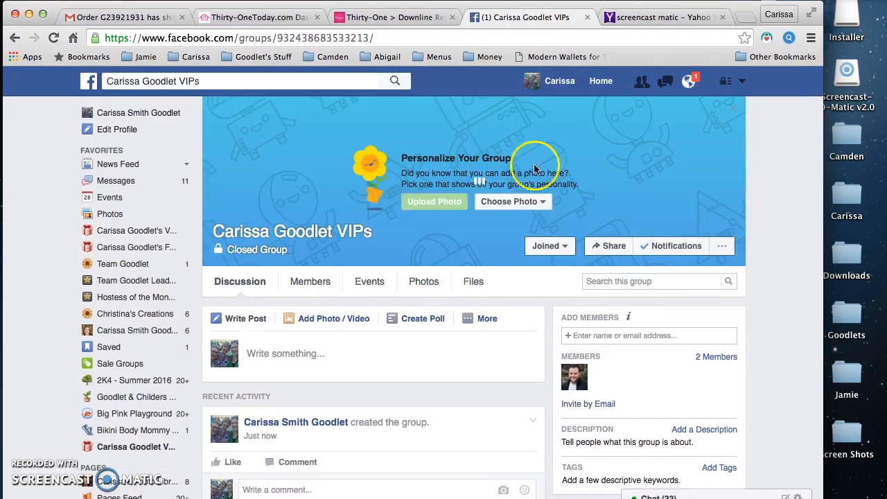
mouse_move(444, 200)
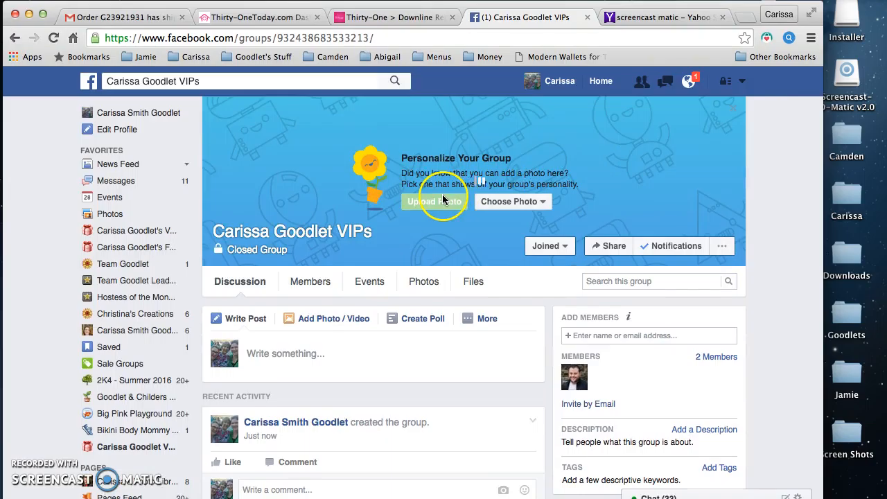
mouse_move(478, 189)
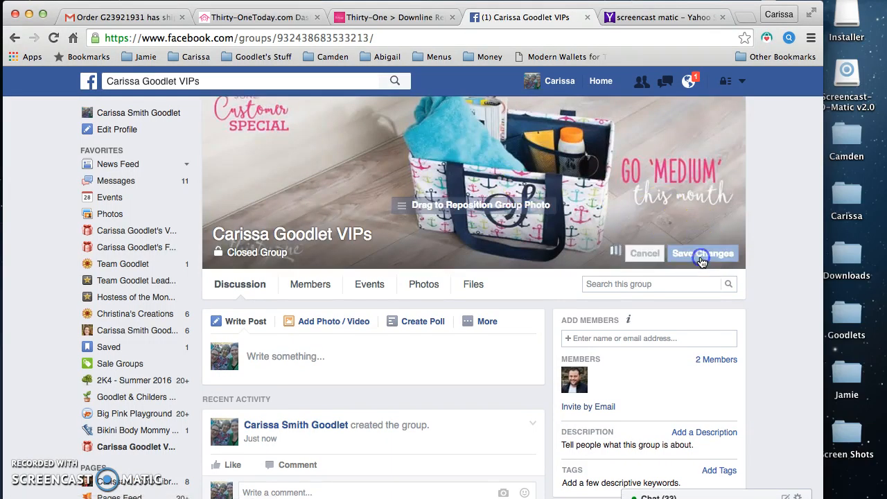
mouse_move(744, 276)
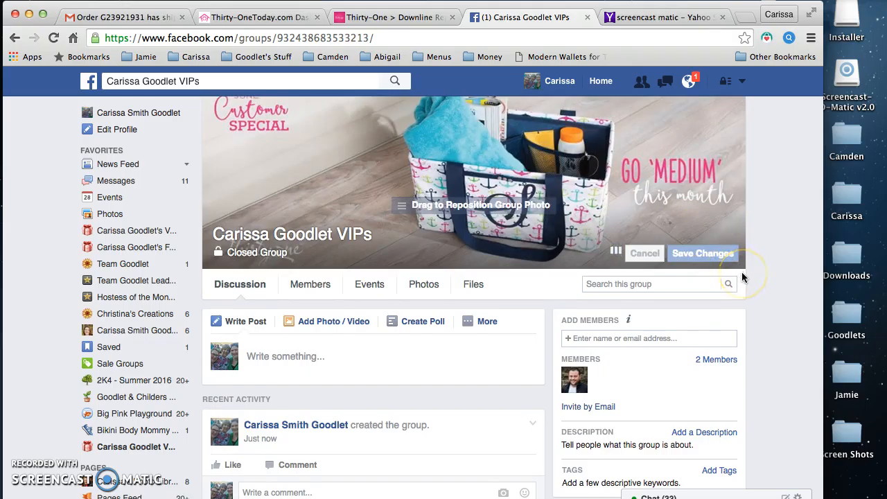
Save the tote bag product image as the group's cover photo.
left_click(703, 253)
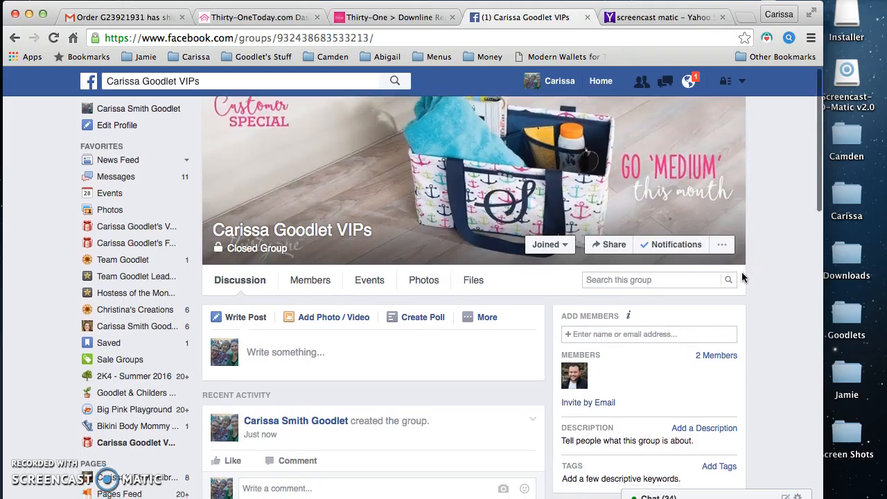
scroll("down", 3)
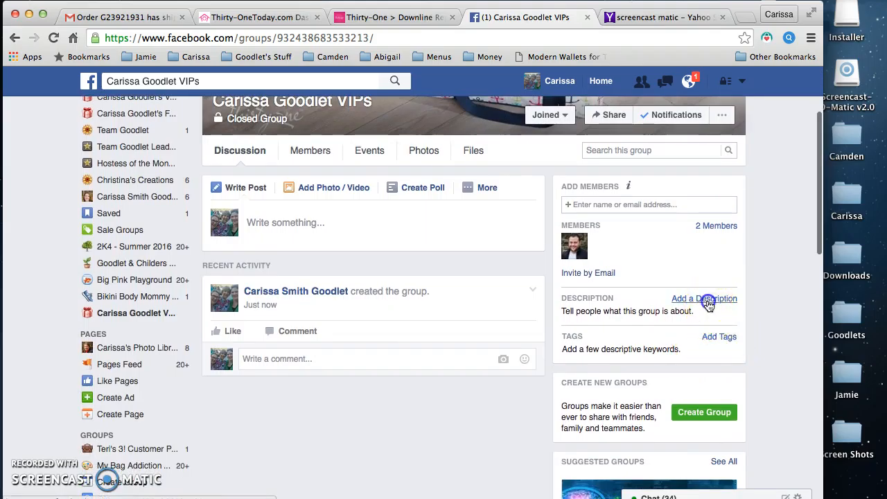
left_click(704, 298)
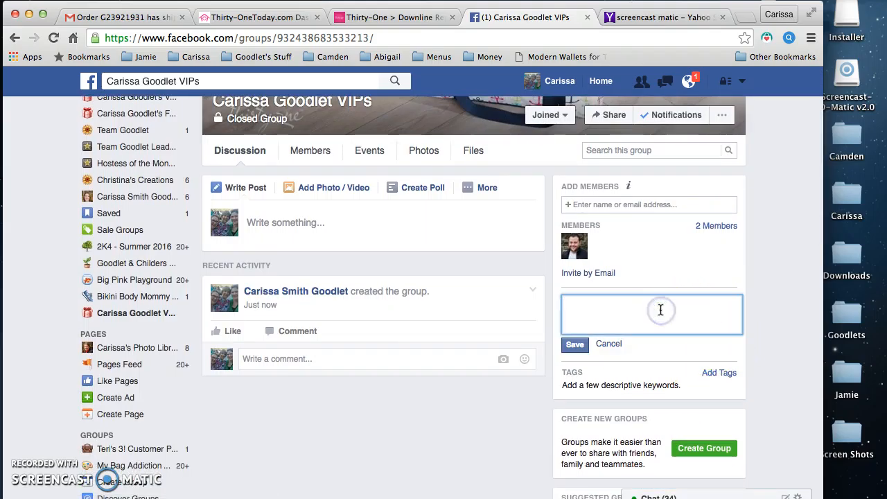
type("www.mythirty")
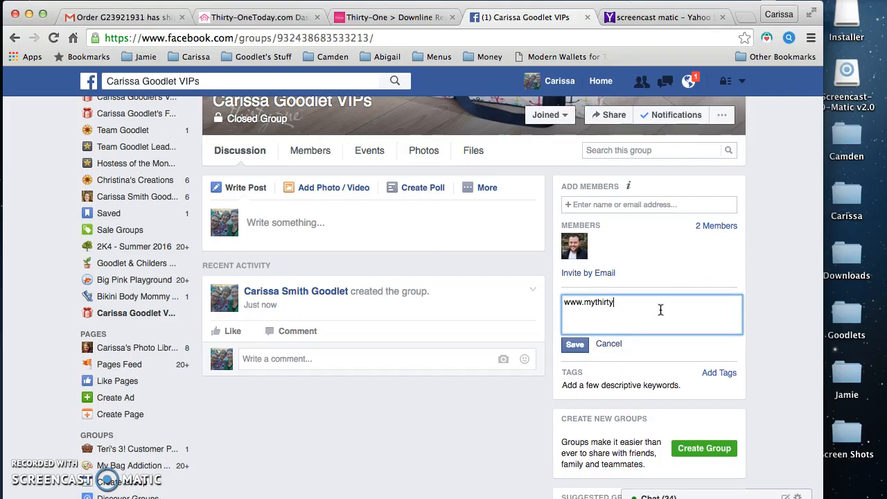
type("one.com")
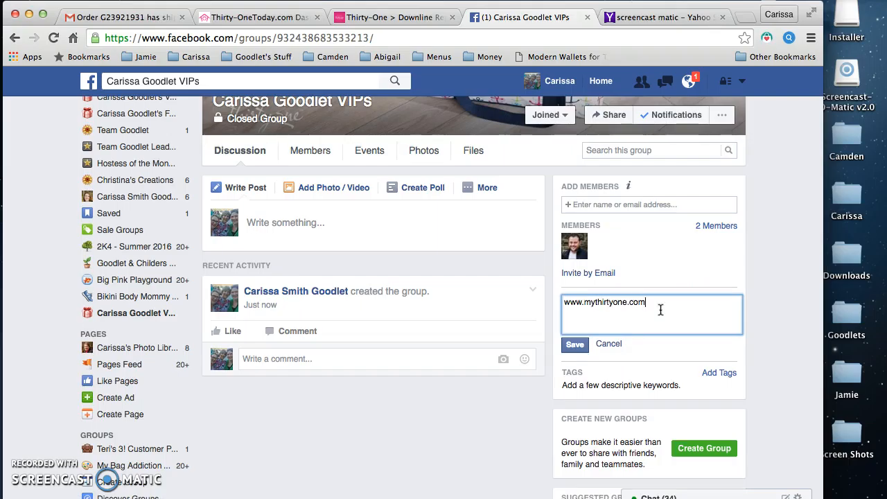
type("/ckgoodlet")
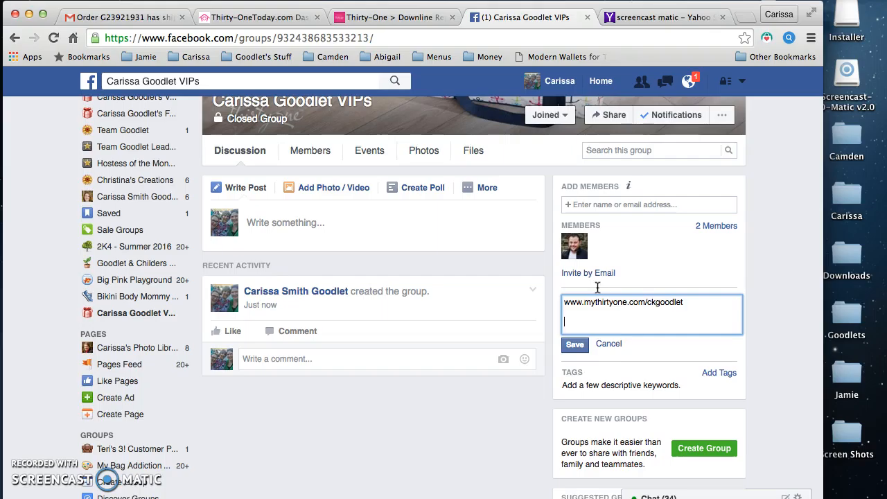
mouse_move(581, 320)
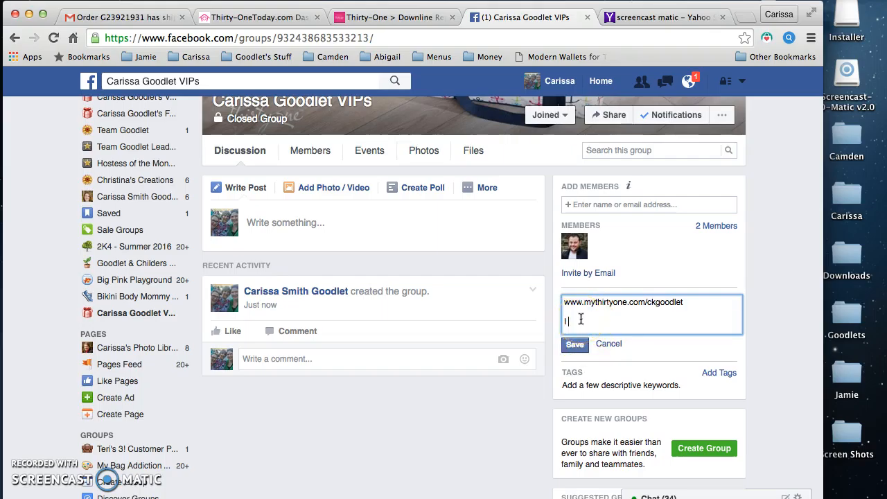
type("I want to help")
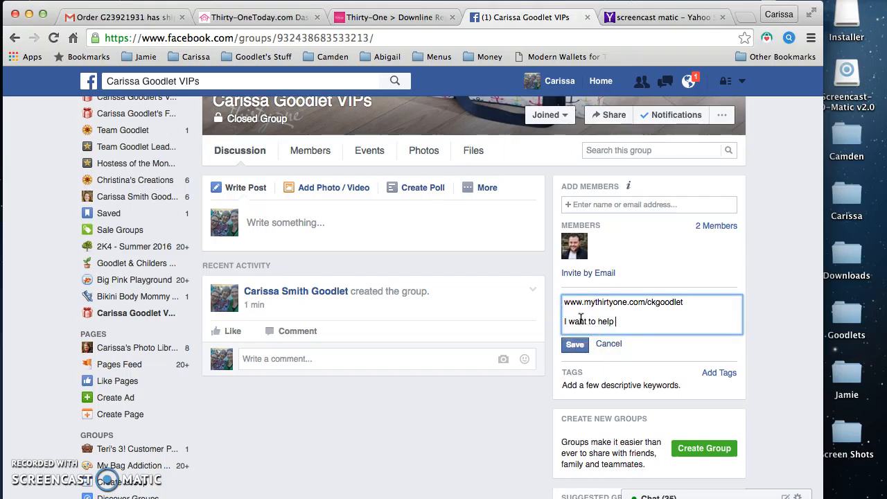
type("you fall in lo")
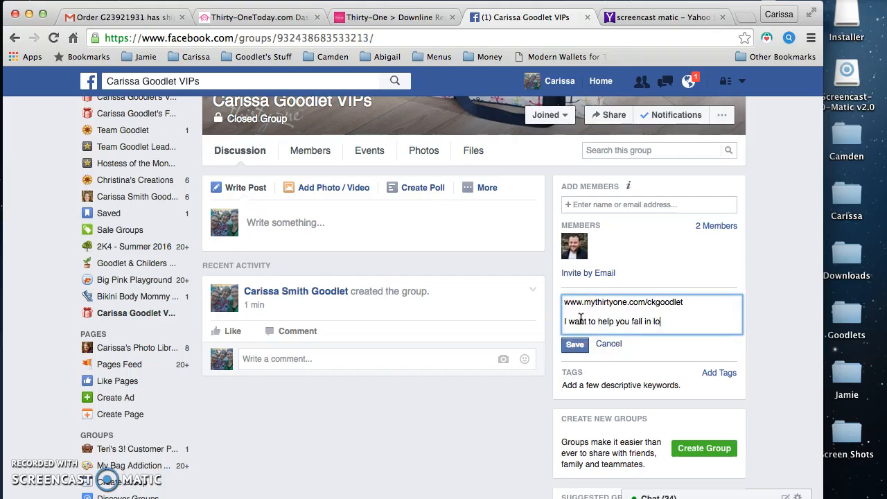
type("ve with THi")
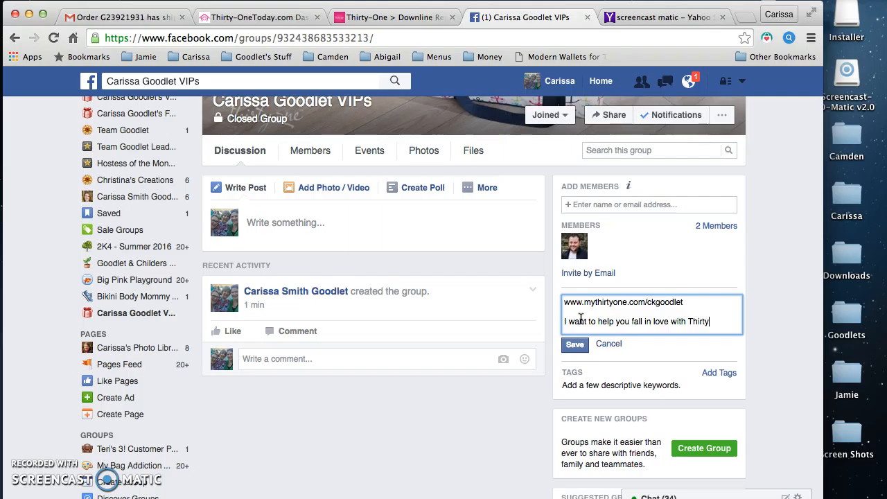
type("-One!")
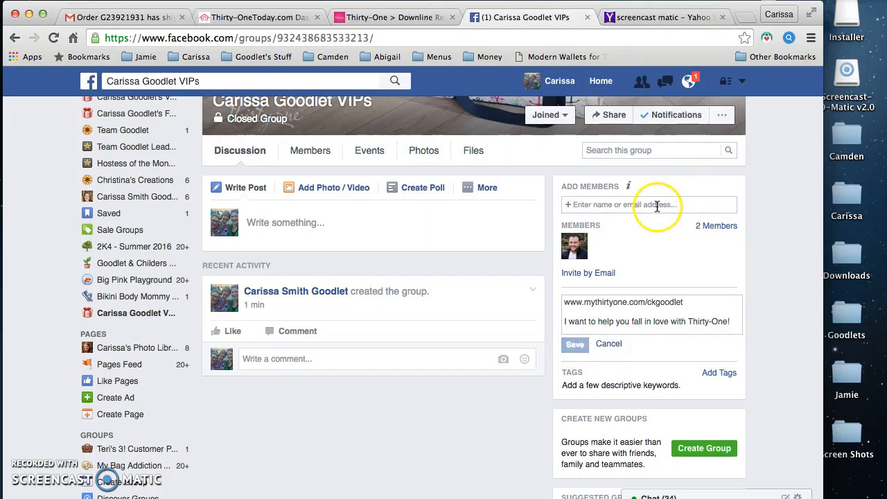
left_click(575, 344)
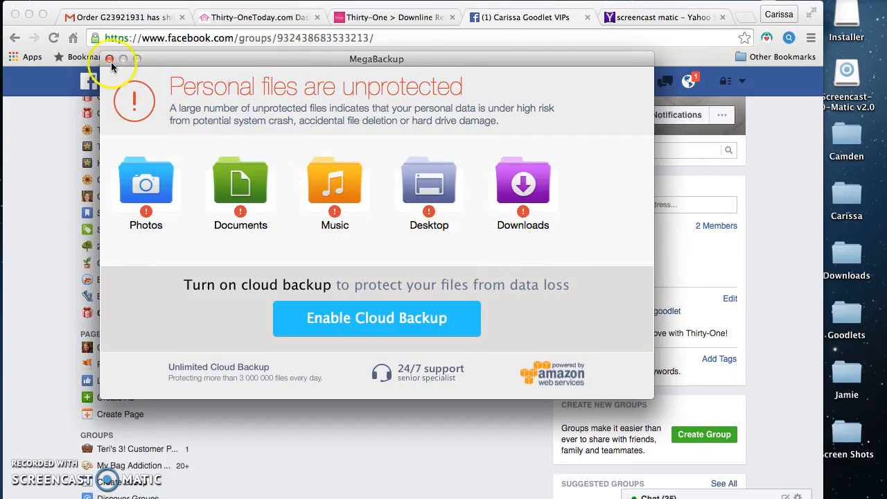
Dismiss the MegaBackup advertisement window.
left_click(109, 59)
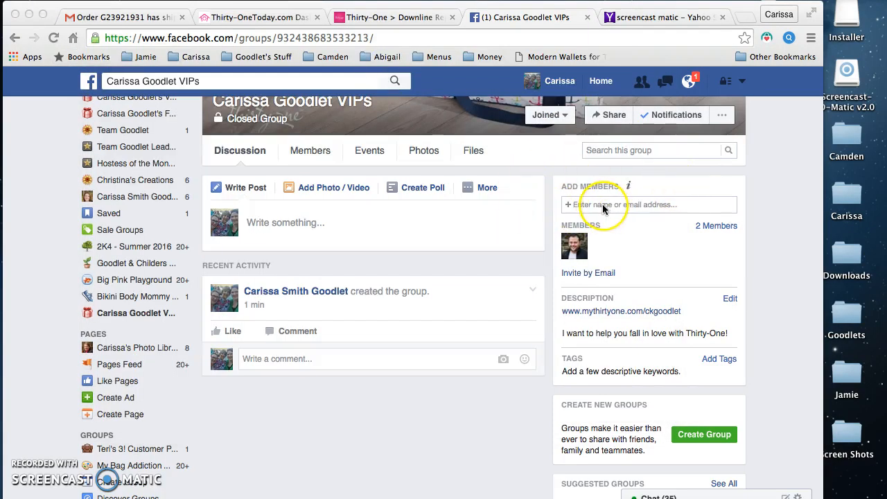
mouse_move(617, 205)
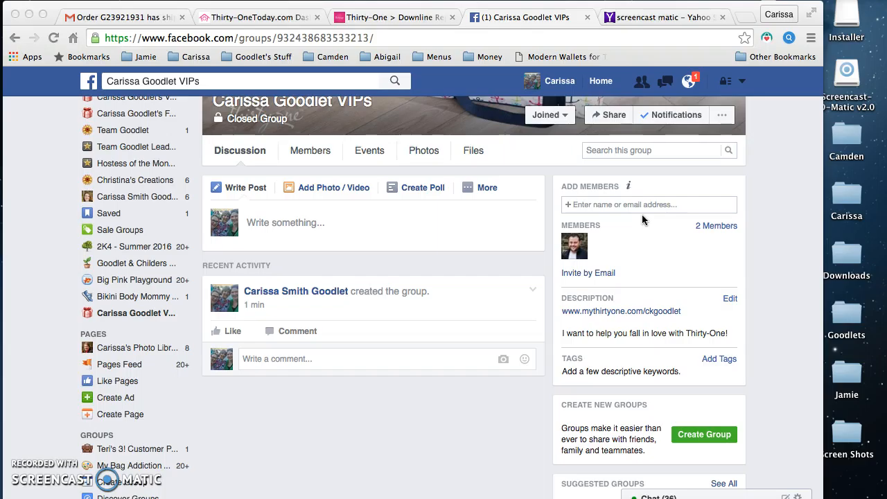
mouse_move(563, 227)
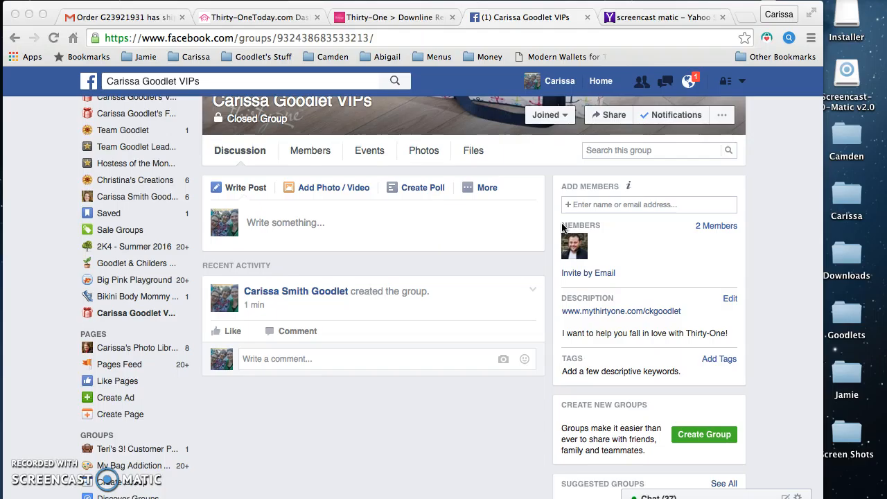
mouse_move(476, 239)
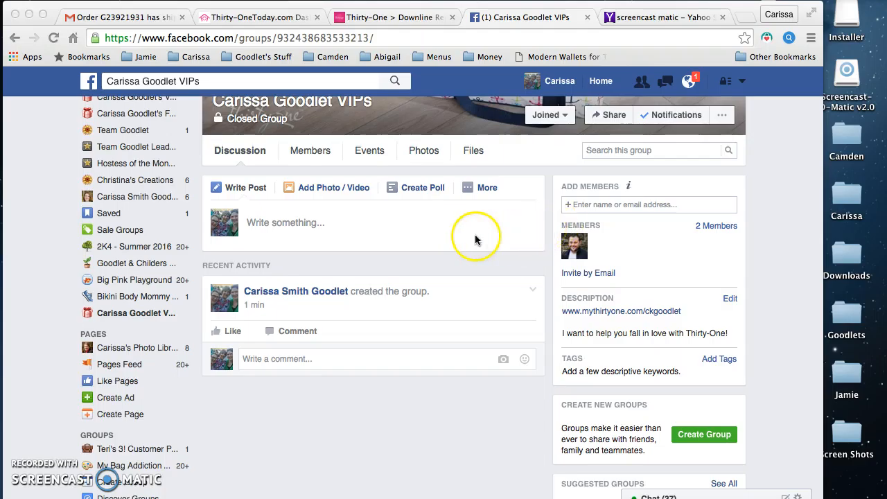
mouse_move(473, 258)
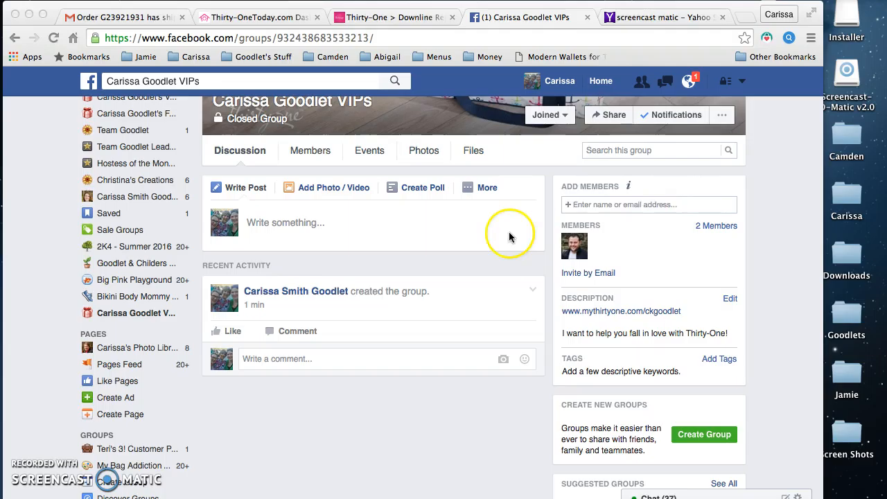
mouse_move(460, 275)
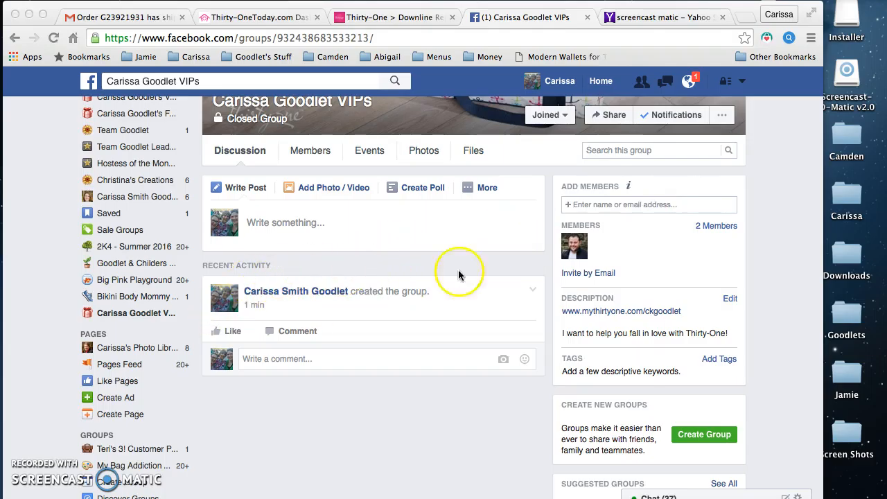
mouse_move(459, 272)
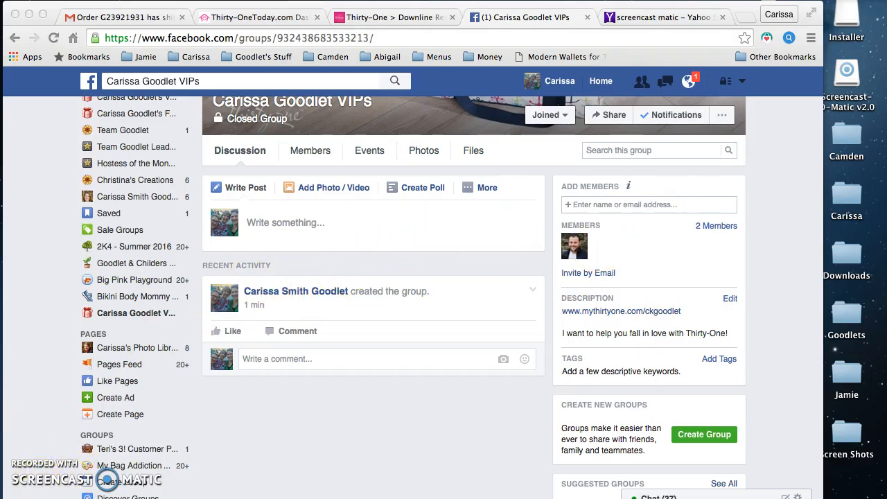